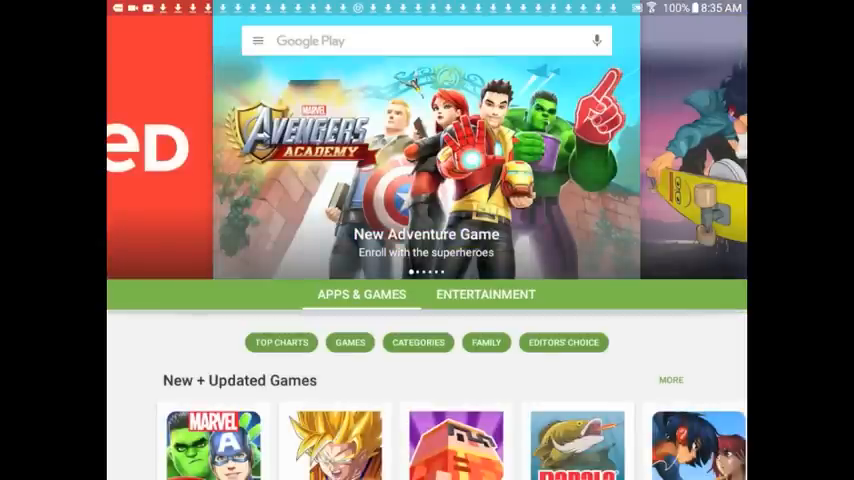
# Search Google Play for 'genesis emulator' to see available emulator apps, then return to the home screen
pyautogui.click(420, 40)
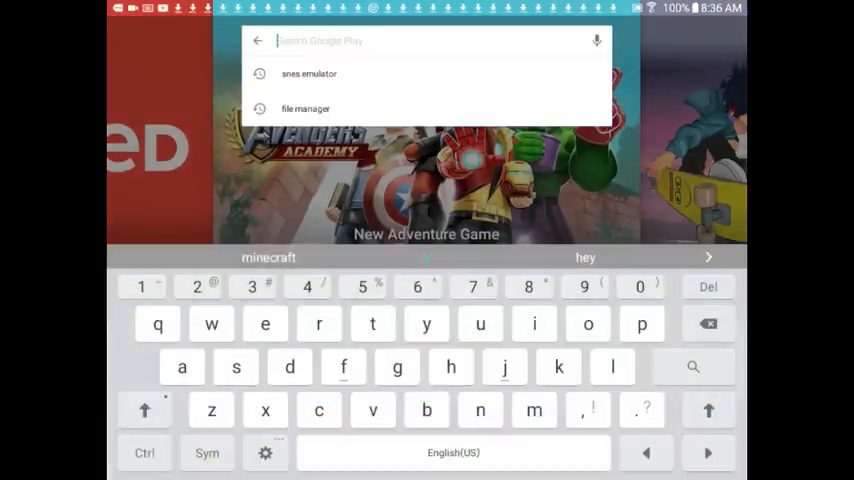
pyautogui.write('genes')
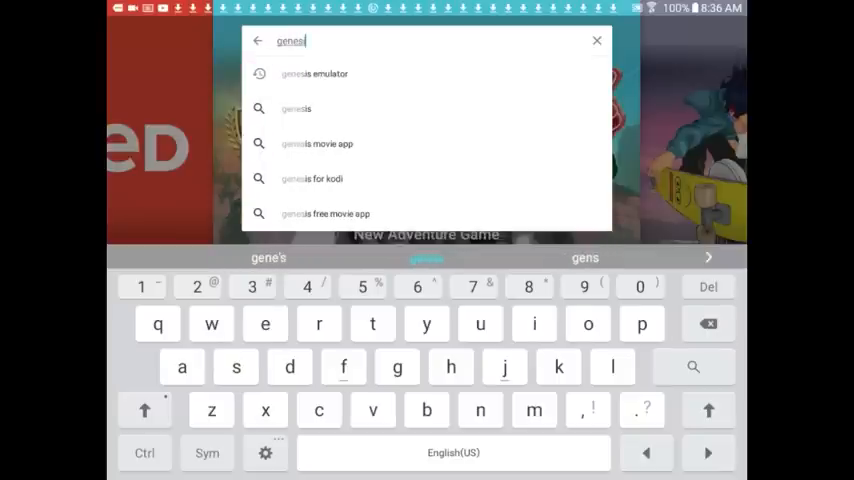
pyautogui.click(314, 72)
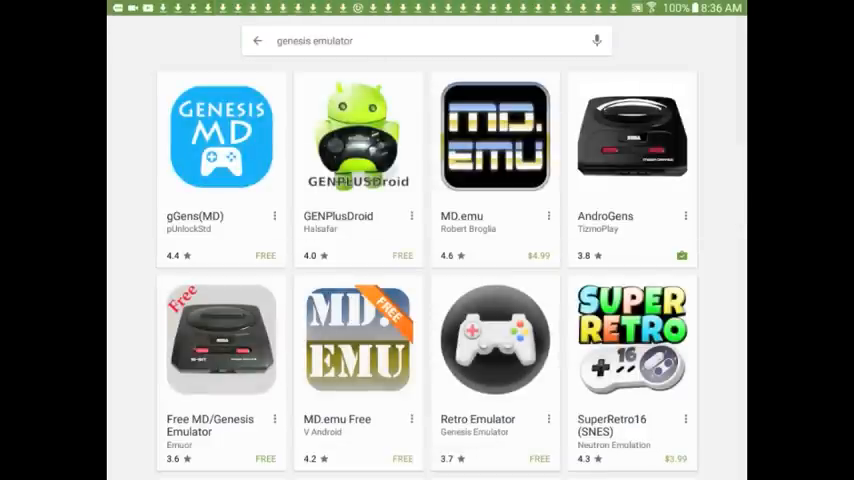
pyautogui.click(632, 136)
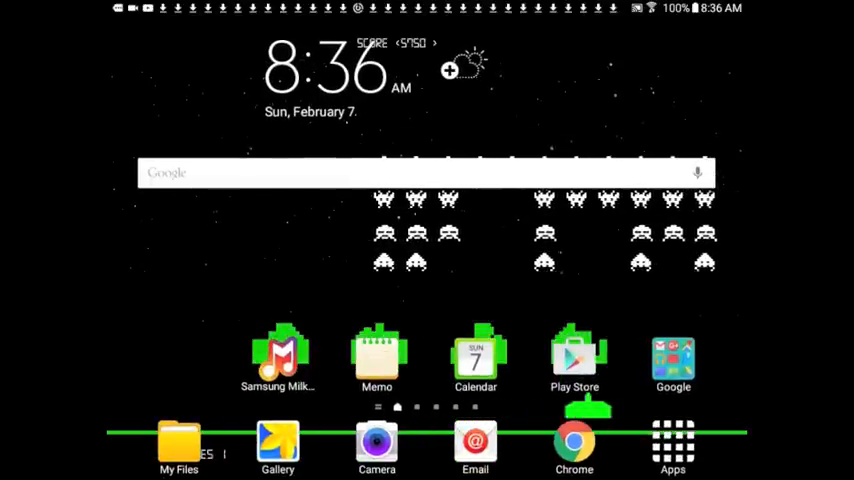
# Launch Chrome and search 'mortal kombat sega emuparadise' to reach the Mortal Kombat (World) Genesis ROM page
pyautogui.hscroll(-3)
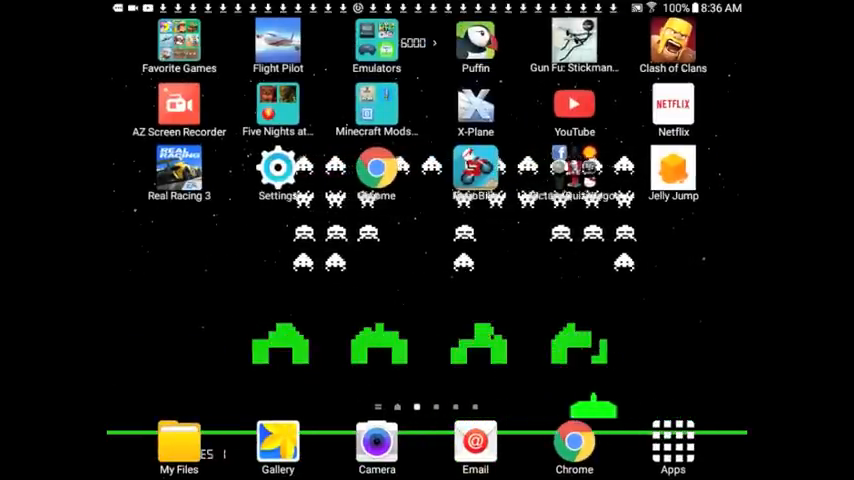
pyautogui.click(574, 444)
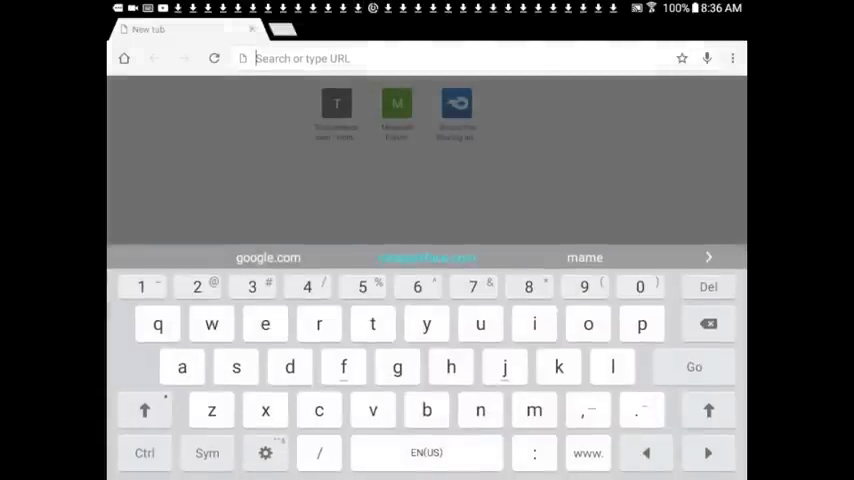
pyautogui.write('mort')
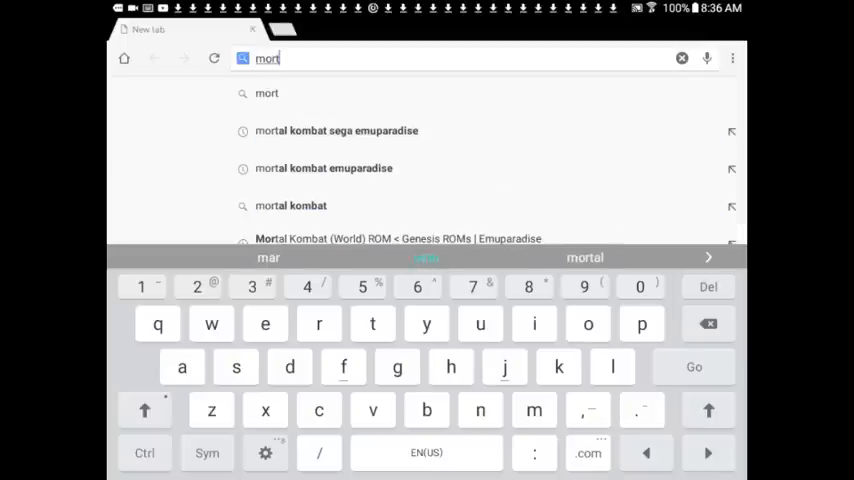
pyautogui.write('al kombat sega emu')
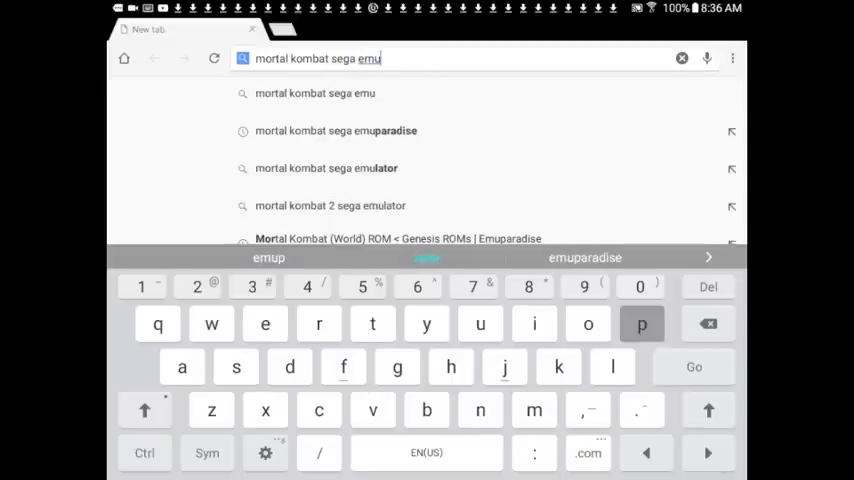
pyautogui.write('d')
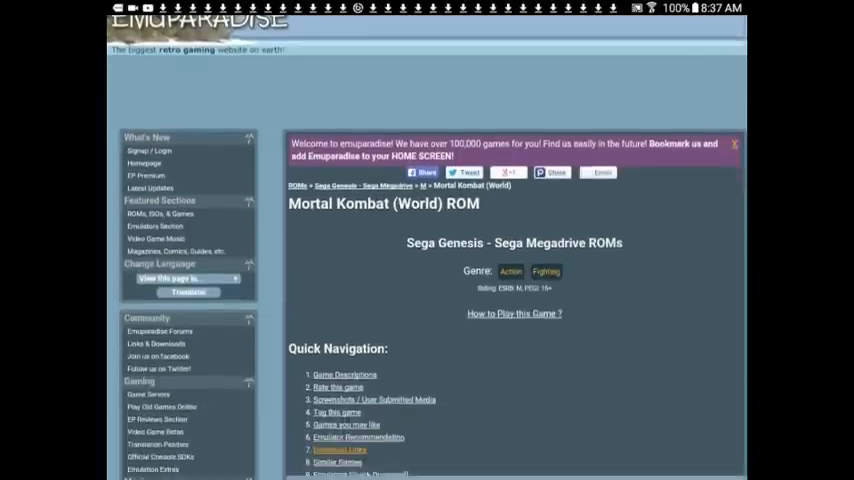
# Reach the 'Download Mortal Kombat (World)' section and dismiss the full-screen ad overlay
pyautogui.scroll(-3)
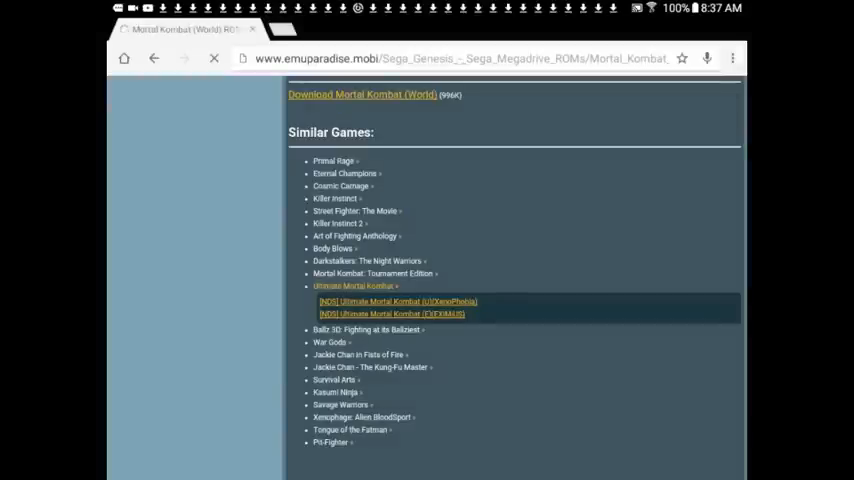
pyautogui.scroll(-3)
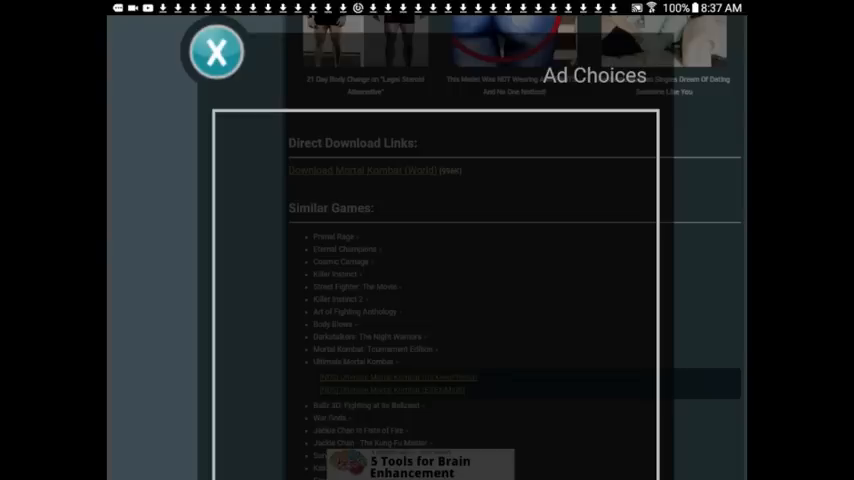
pyautogui.click(216, 52)
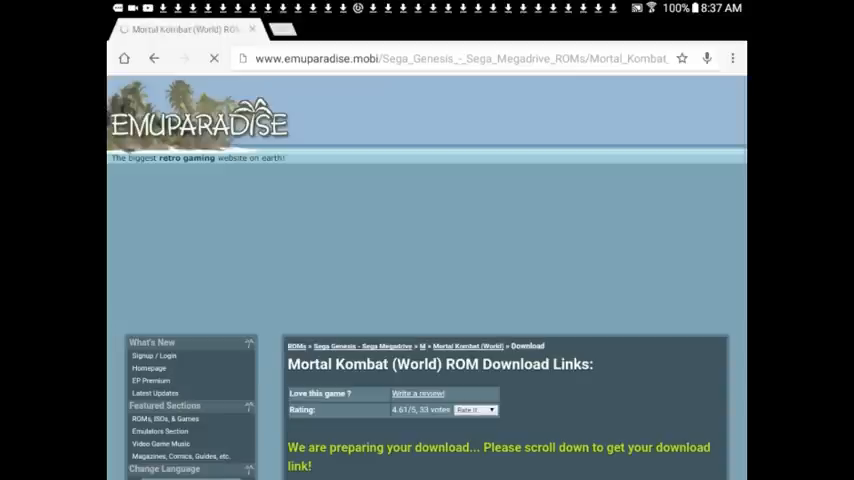
# Start the Direct Download of the Mortal Kombat (World) ROM zip to the tablet
pyautogui.scroll(-3)
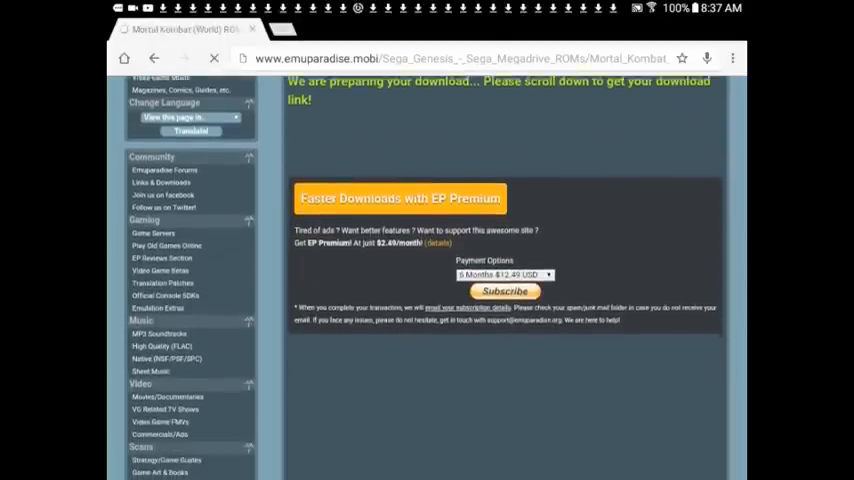
pyautogui.scroll(-3)
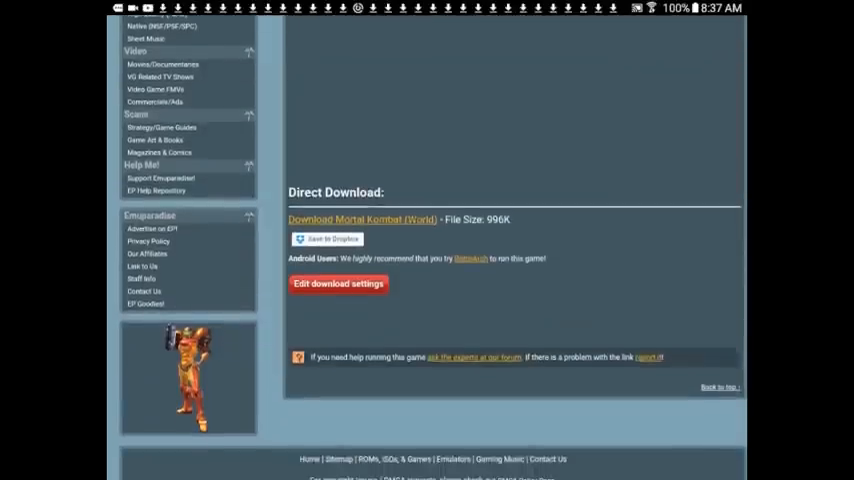
pyautogui.scroll(-3)
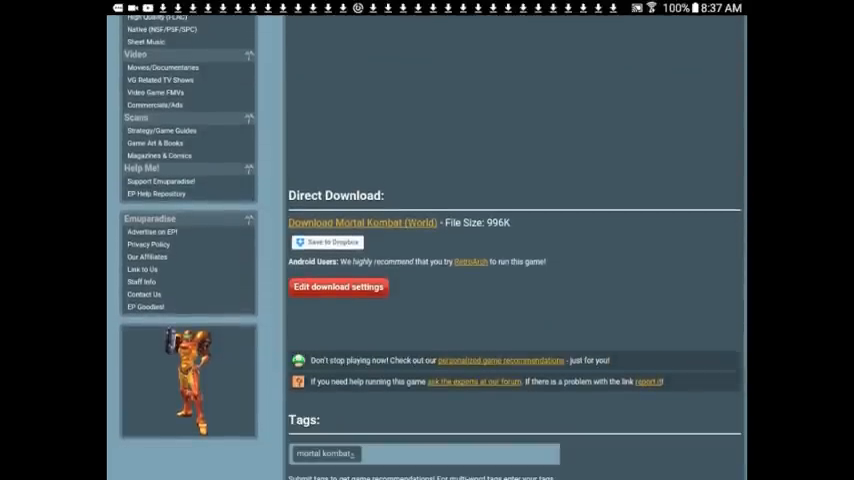
pyautogui.click(362, 222)
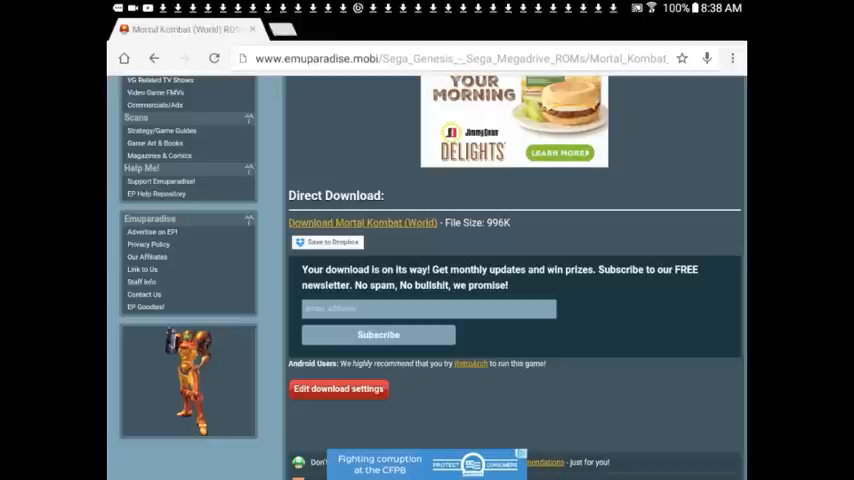
pyautogui.click(362, 222)
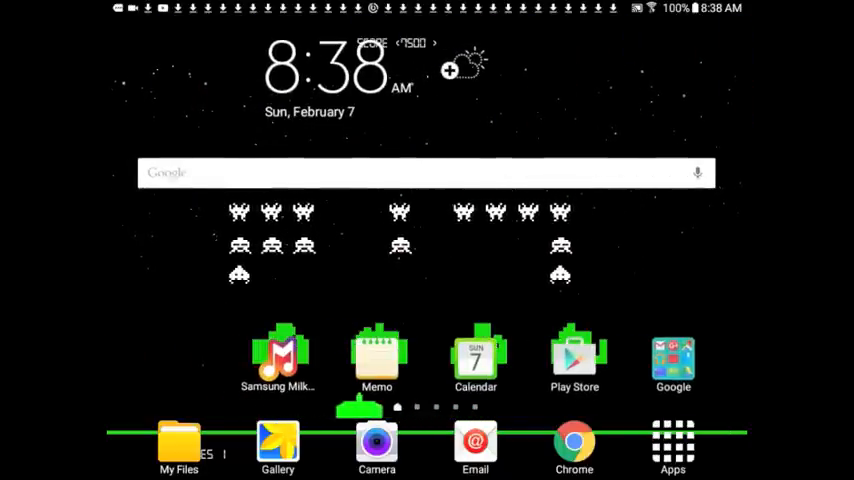
# Search Play Store for 'file manager' and launch the installed ASUS File Manager app
pyautogui.click(574, 360)
pyautogui.write('f')
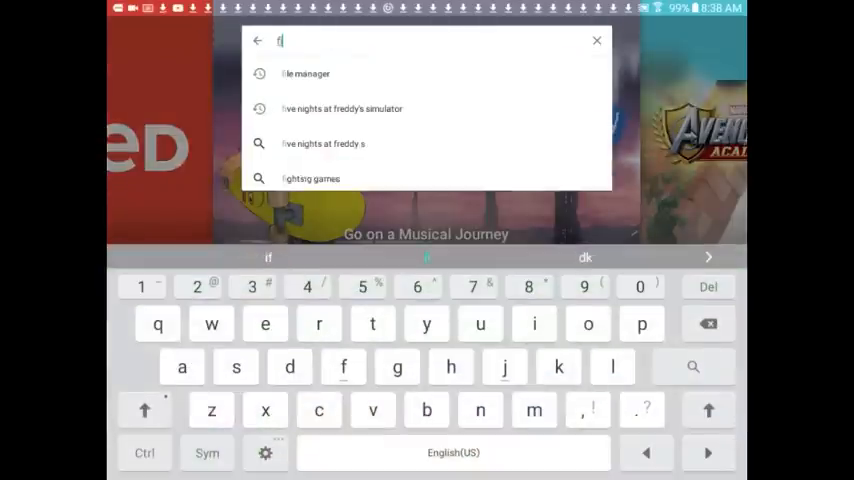
pyautogui.write('ile manager')
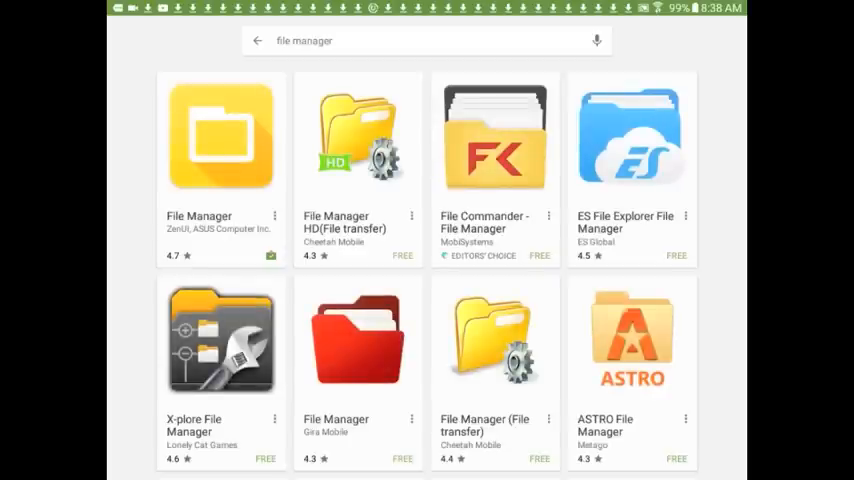
pyautogui.click(220, 136)
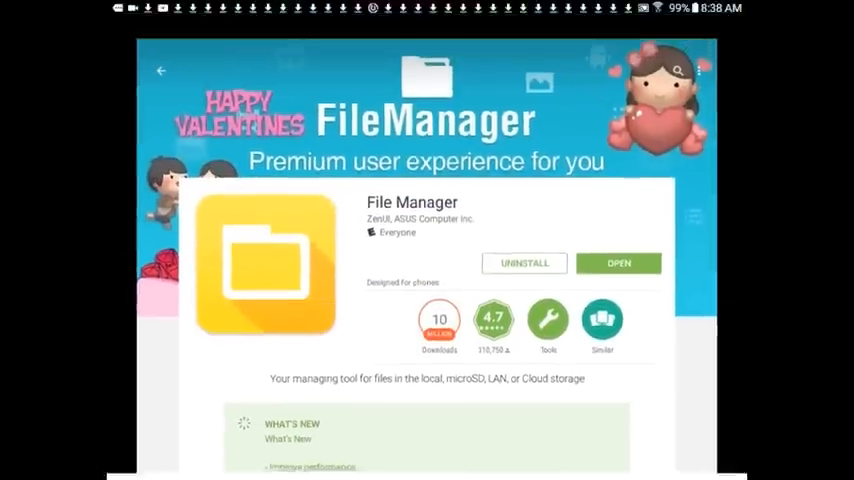
pyautogui.click(618, 264)
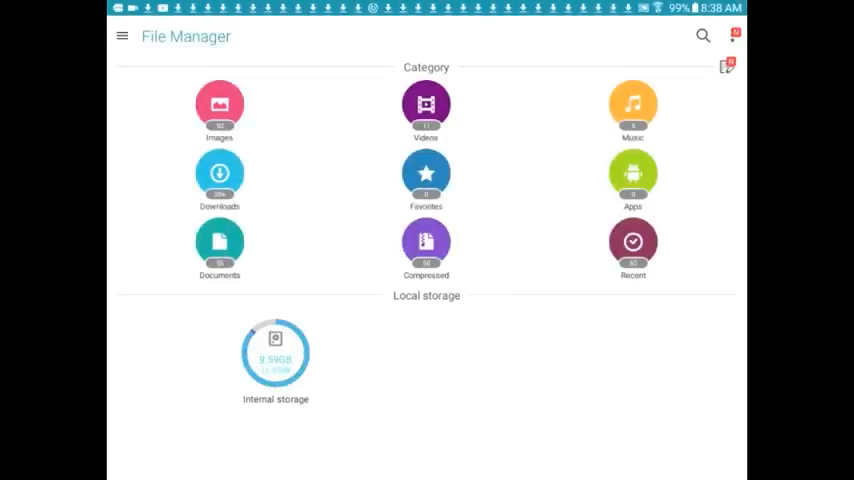
# Copy Mortal Kombat (World).zip from Internal storage > Download into the Genesis/roms folder
pyautogui.click(276, 356)
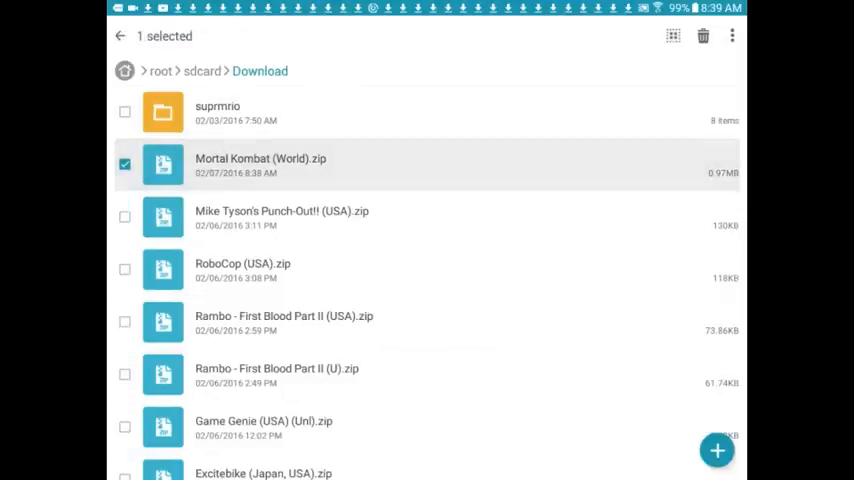
pyautogui.click(732, 36)
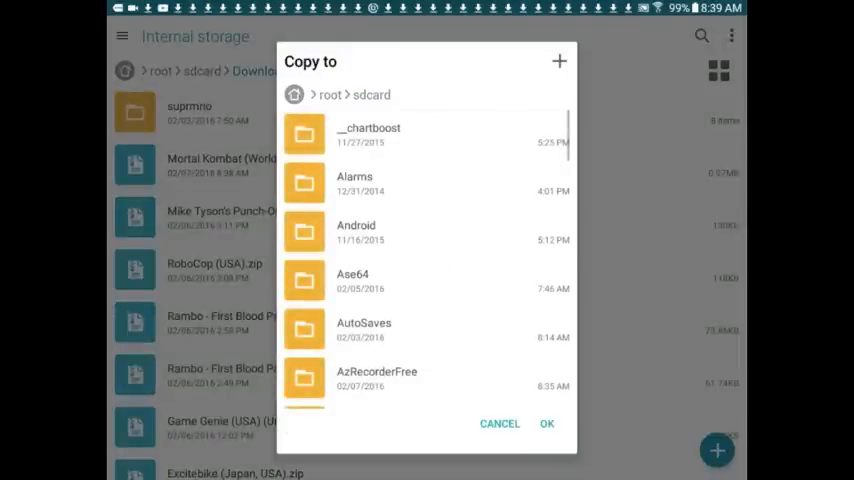
pyautogui.scroll(-3)
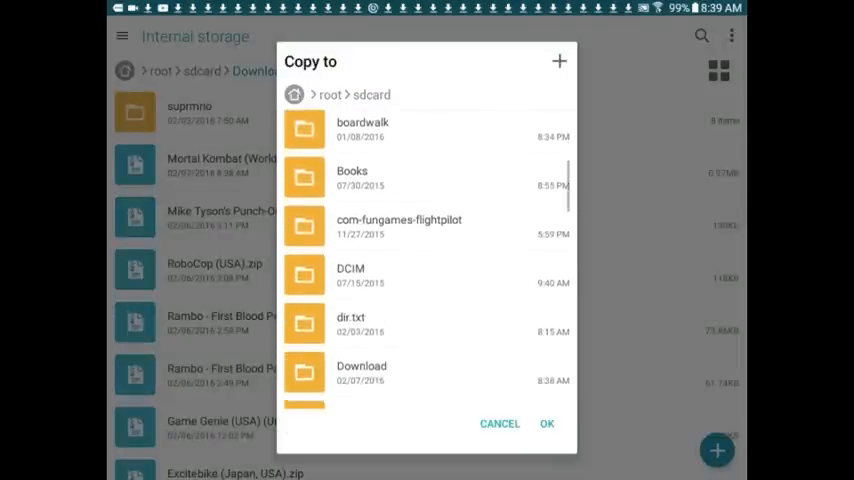
pyautogui.scroll(-3)
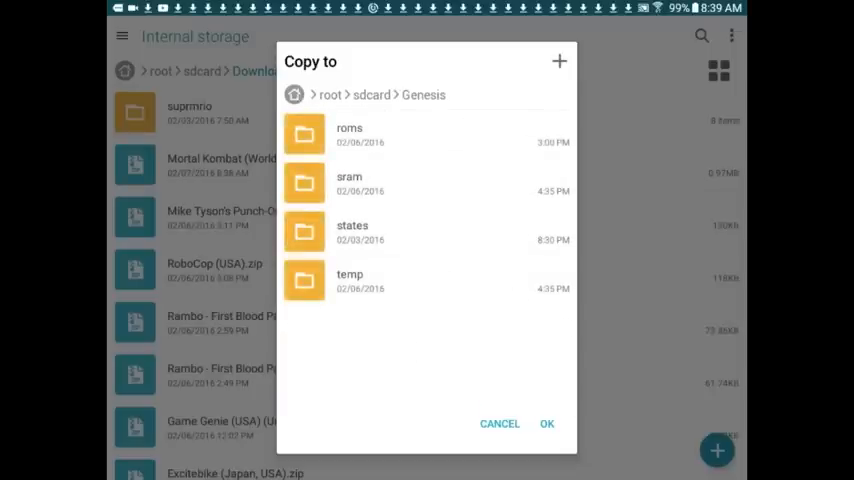
pyautogui.click(348, 134)
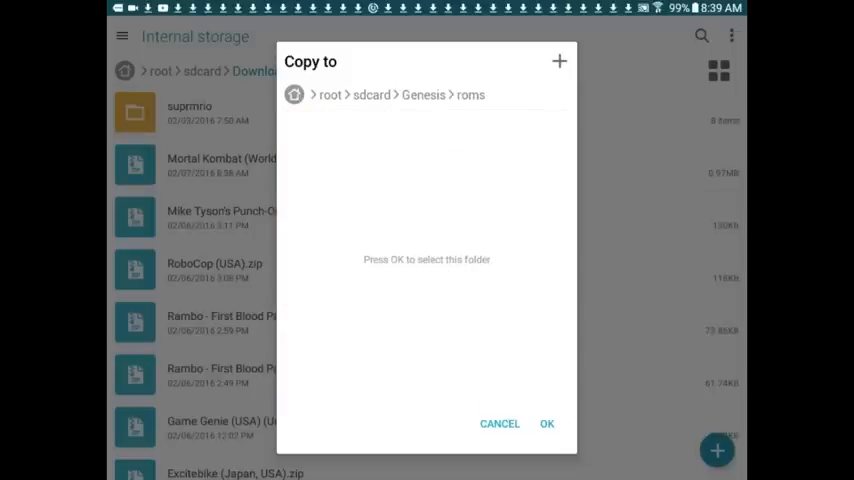
pyautogui.click(500, 424)
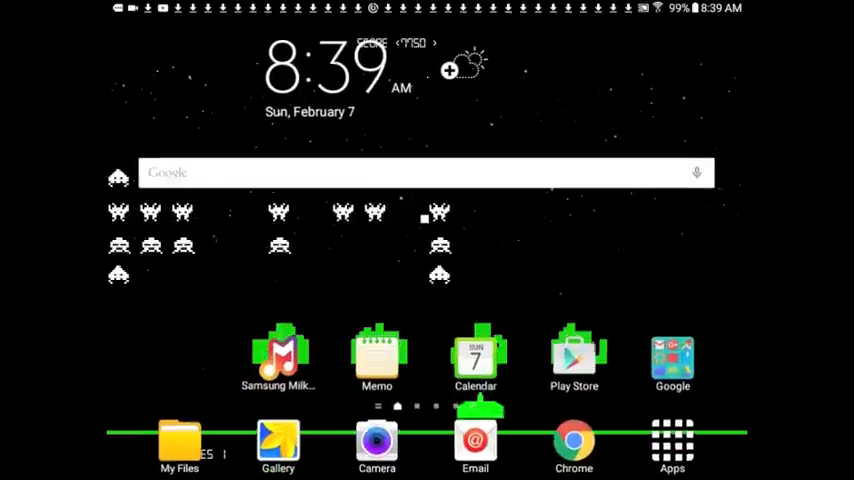
# Launch AndroGens from the Emulators folder and choose Load ROM to list the Genesis/roms games
pyautogui.hscroll(-3)
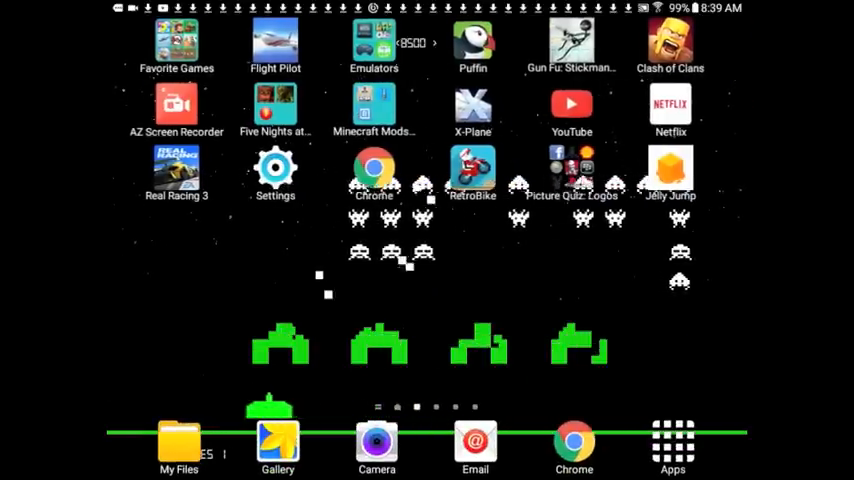
pyautogui.click(374, 40)
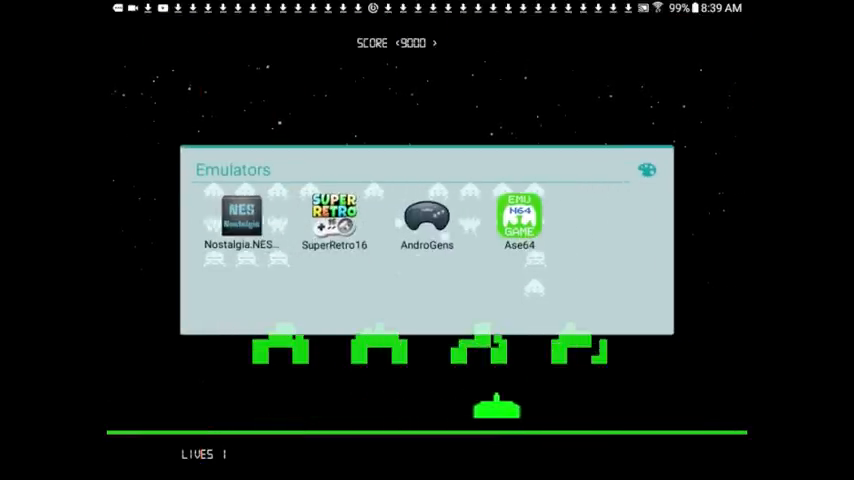
pyautogui.click(426, 216)
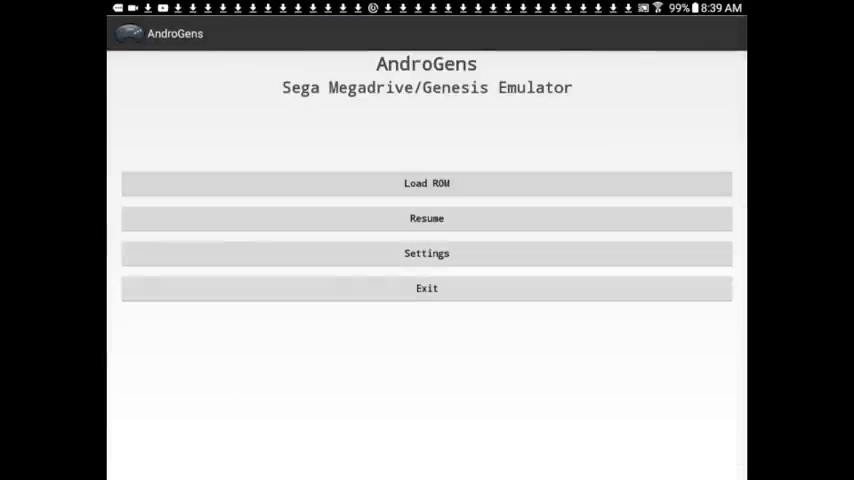
pyautogui.click(426, 184)
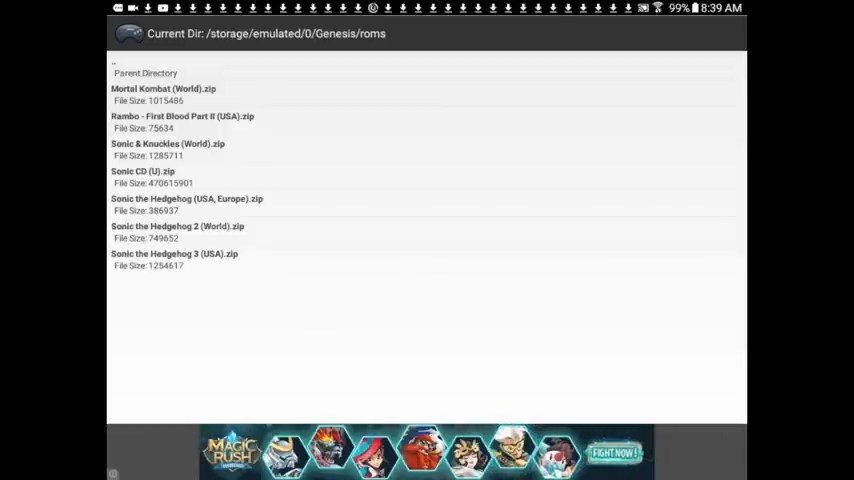
# Play Mortal Kombat (World).zip in AndroGens, then go home and reopen the Emulators folder
pyautogui.click(164, 88)
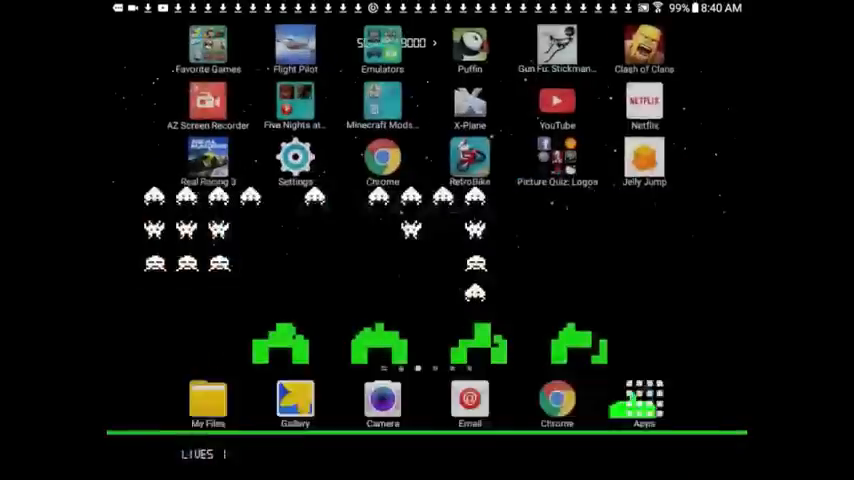
pyautogui.click(382, 44)
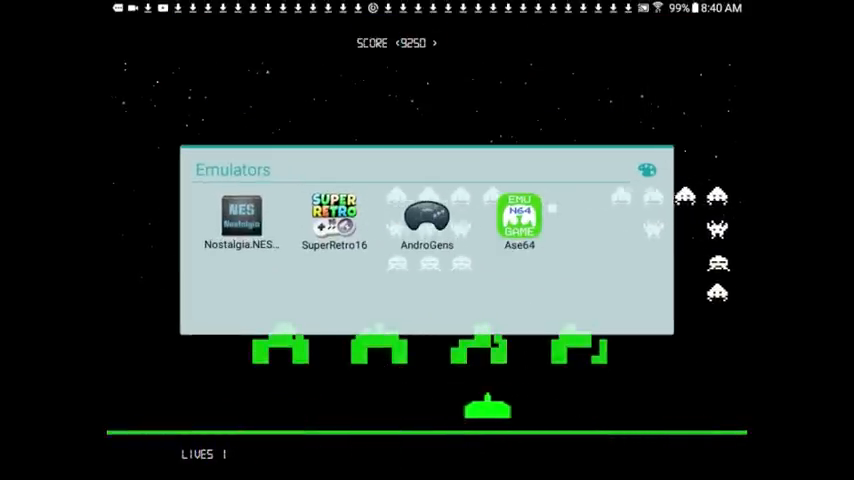